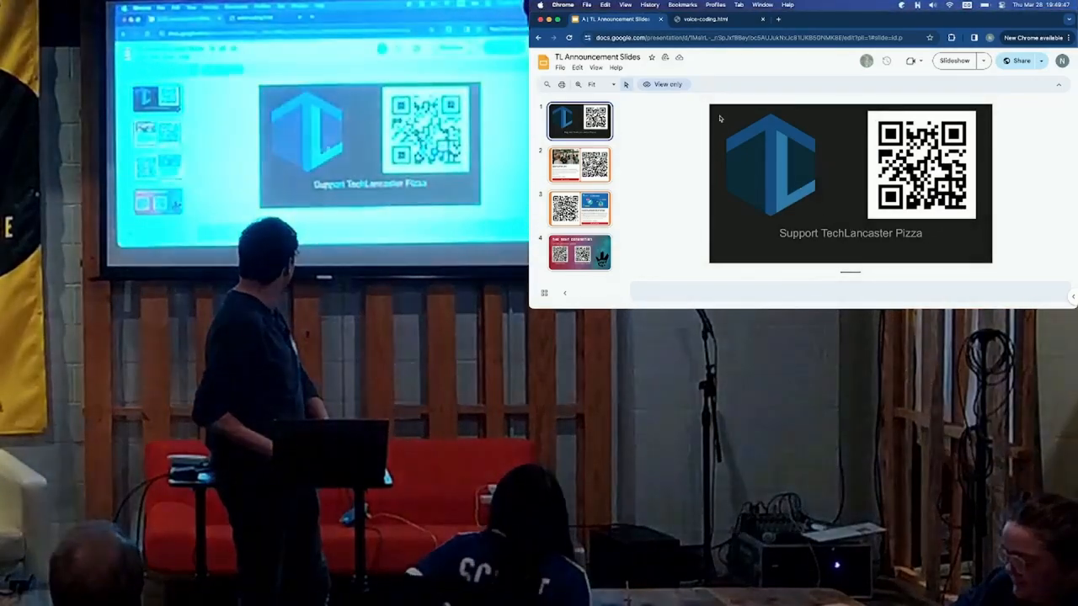
Start the TL Announcement slideshow and advance to slide 4, the Talon speech recognition introduction.
left_click(704, 19)
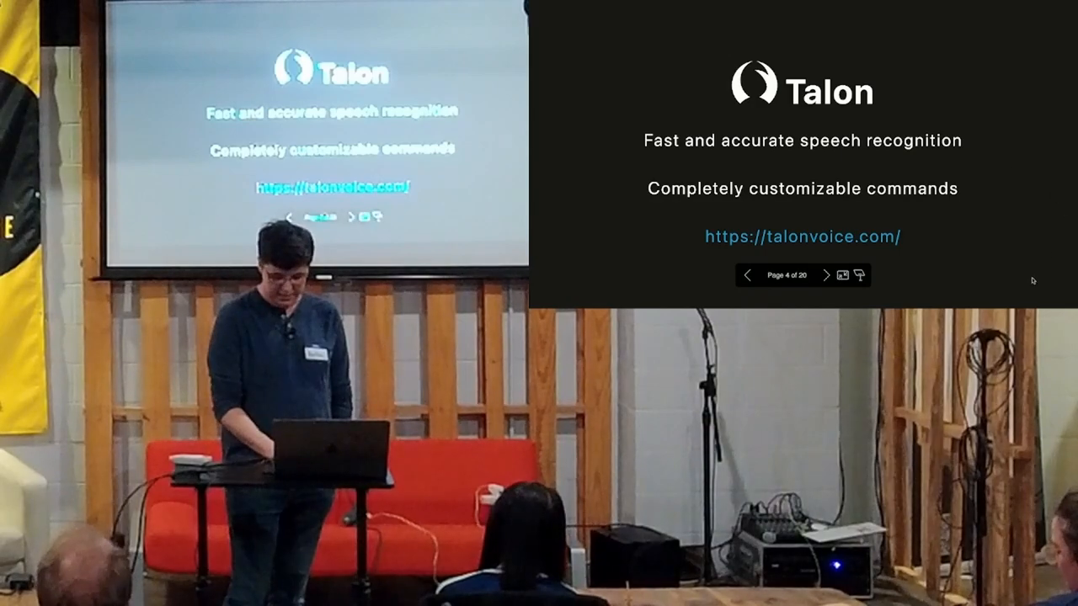
Advance to the slide listing the Talon spoken alphabet words air, bat, cap through zip.
left_click(802, 276)
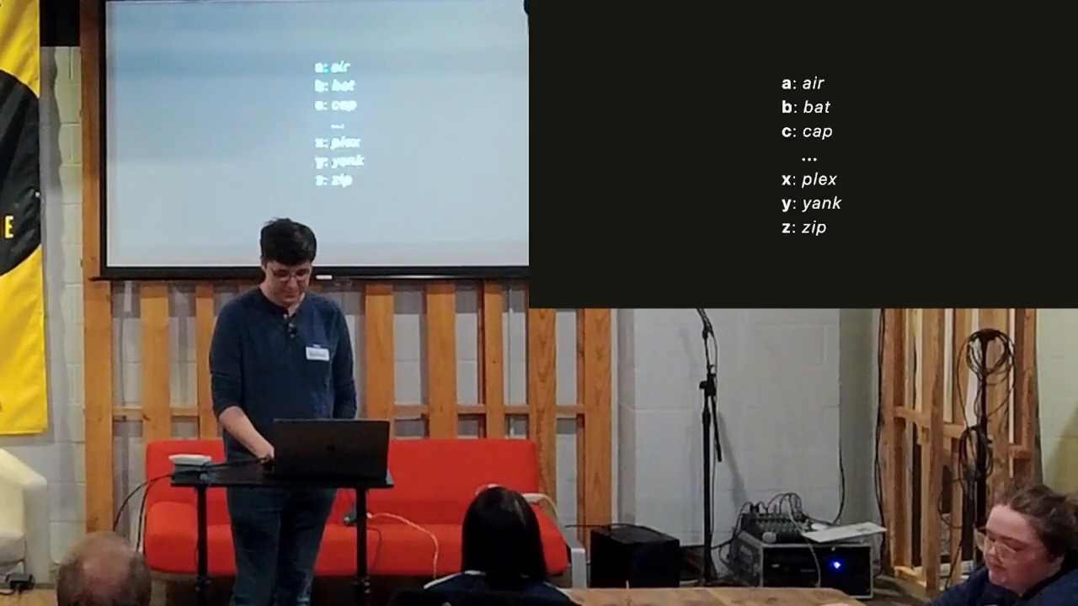